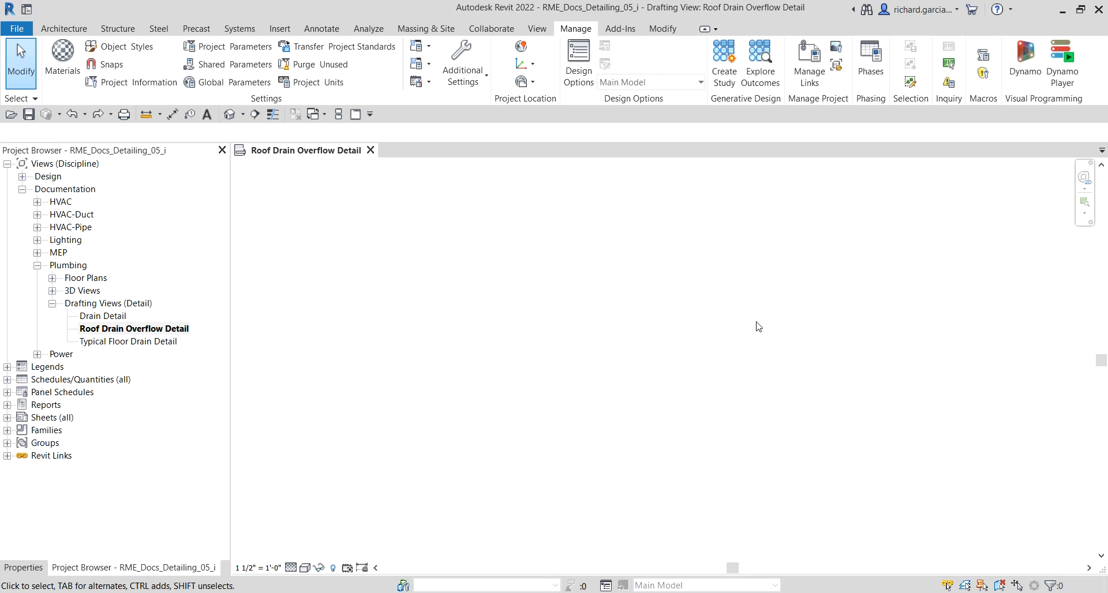
{"action": "mouse_move", "coordinate": [496, 141]}
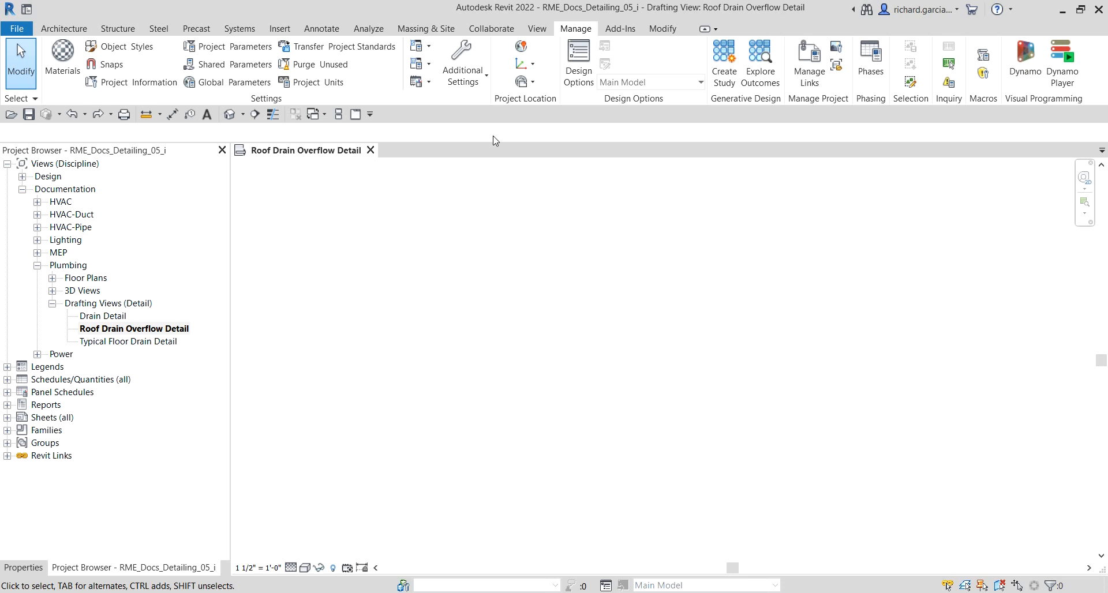
- Show the Annotate and then the Insert ribbon commands above the empty detail view
{"action": "left_click", "coordinate": [322, 27]}
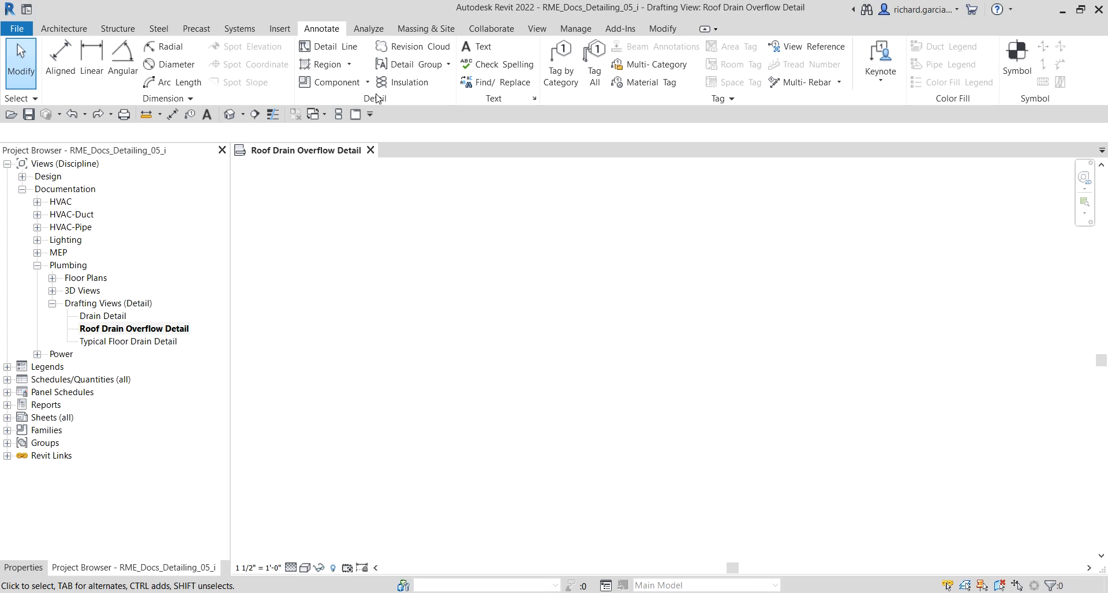
{"action": "mouse_move", "coordinate": [374, 98]}
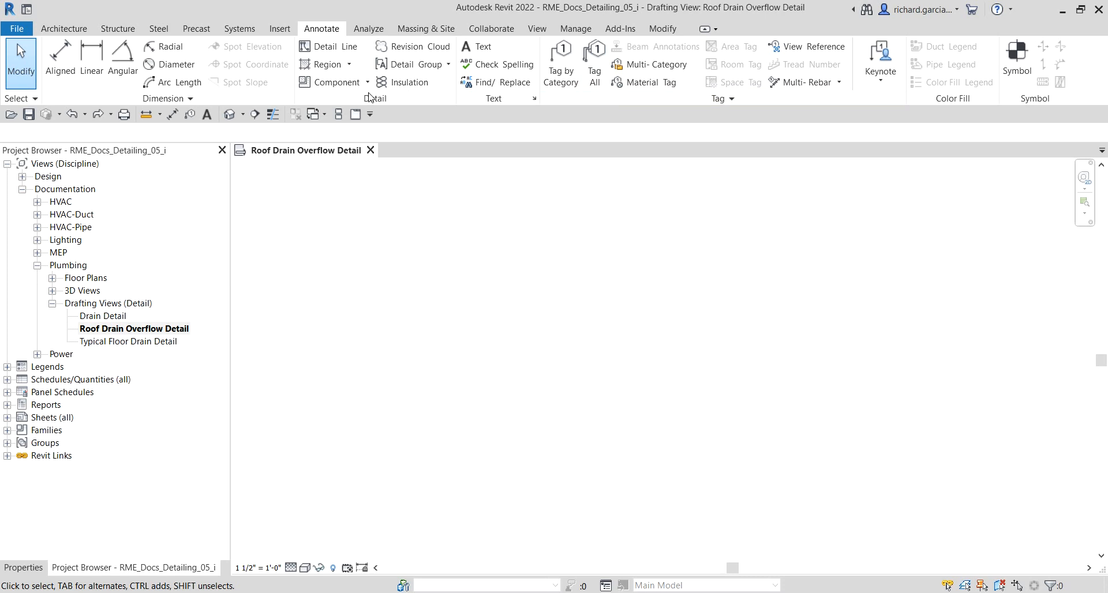
{"action": "left_click", "coordinate": [279, 28]}
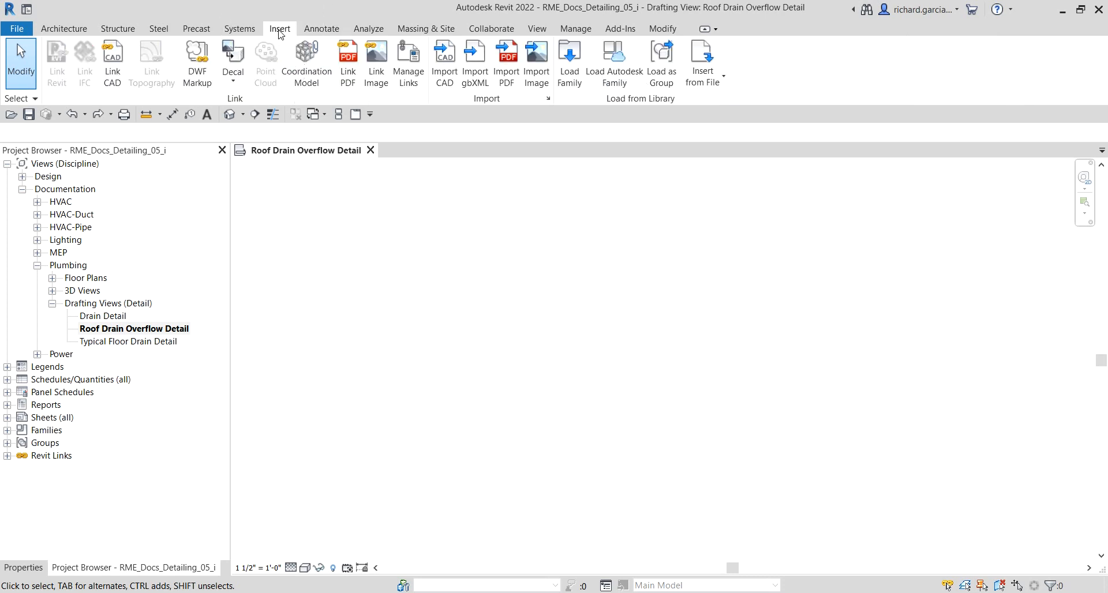
{"action": "mouse_move", "coordinate": [279, 34]}
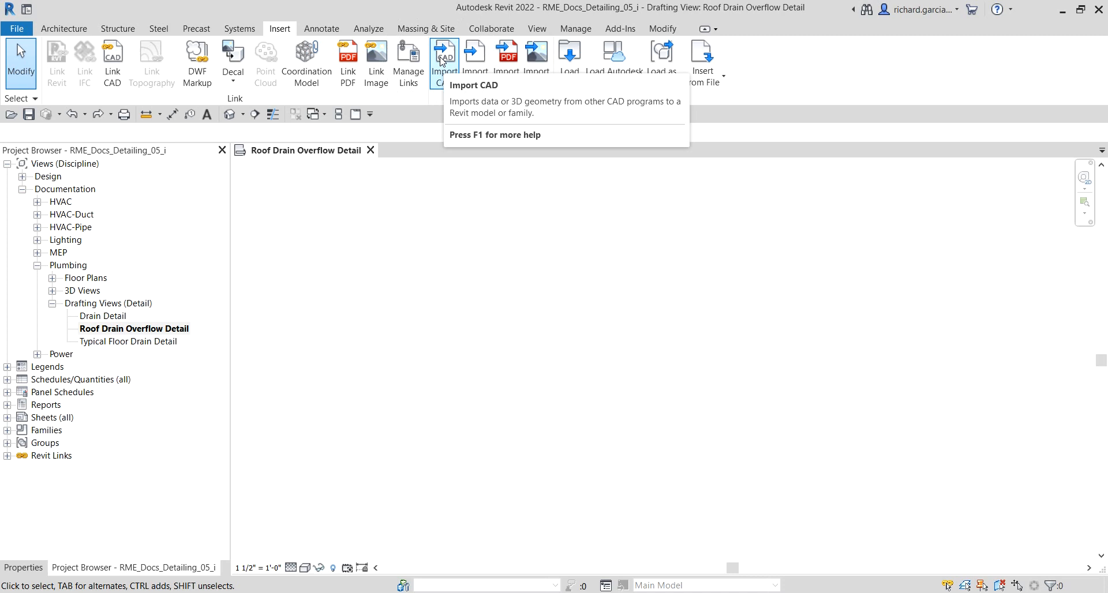
- Import Roof Drains Overflow Imperial.dwg into the drafting view via Import CAD
{"action": "left_click", "coordinate": [443, 57]}
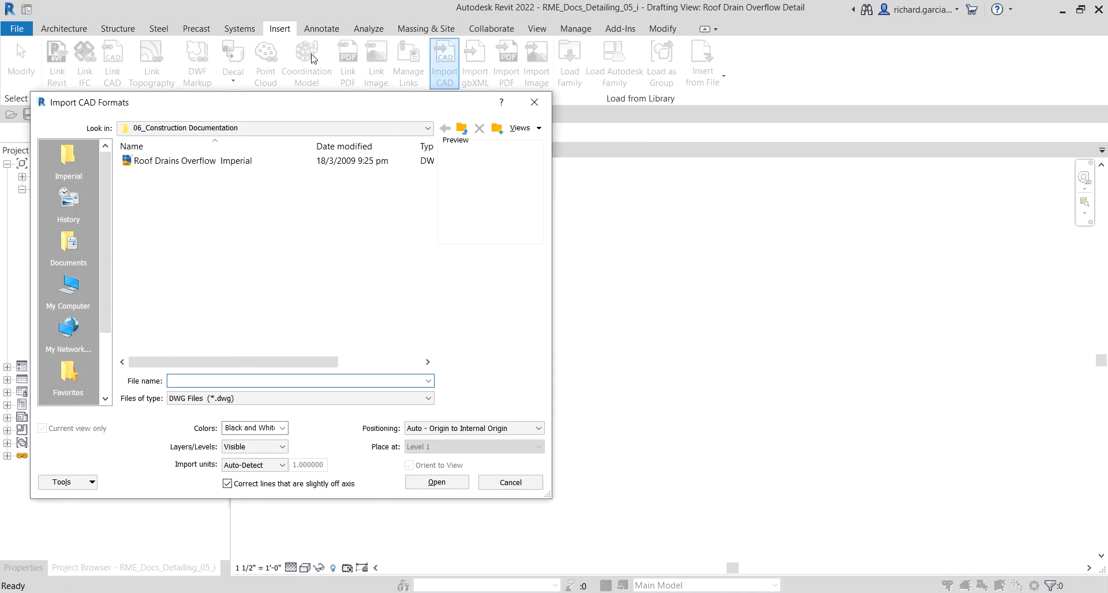
{"action": "left_click", "coordinate": [191, 160]}
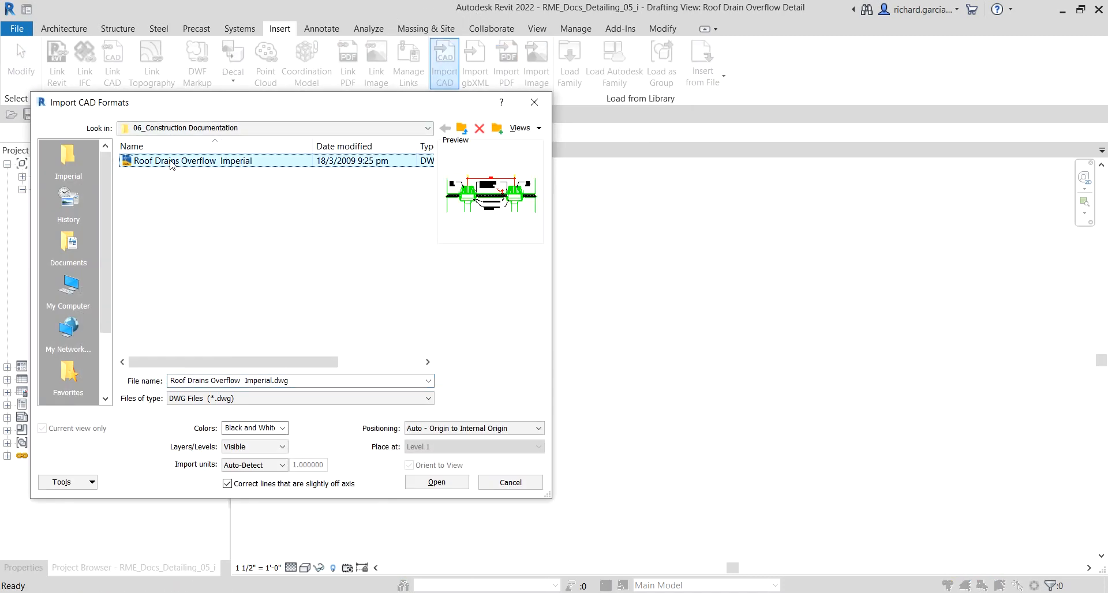
{"action": "mouse_move", "coordinate": [174, 160]}
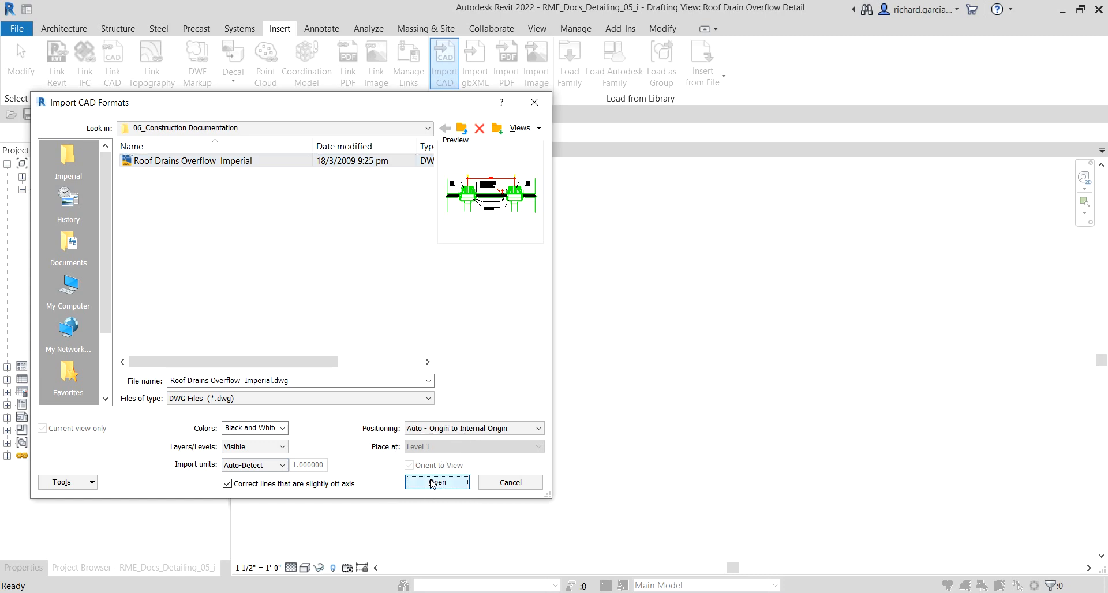
{"action": "left_click", "coordinate": [437, 482]}
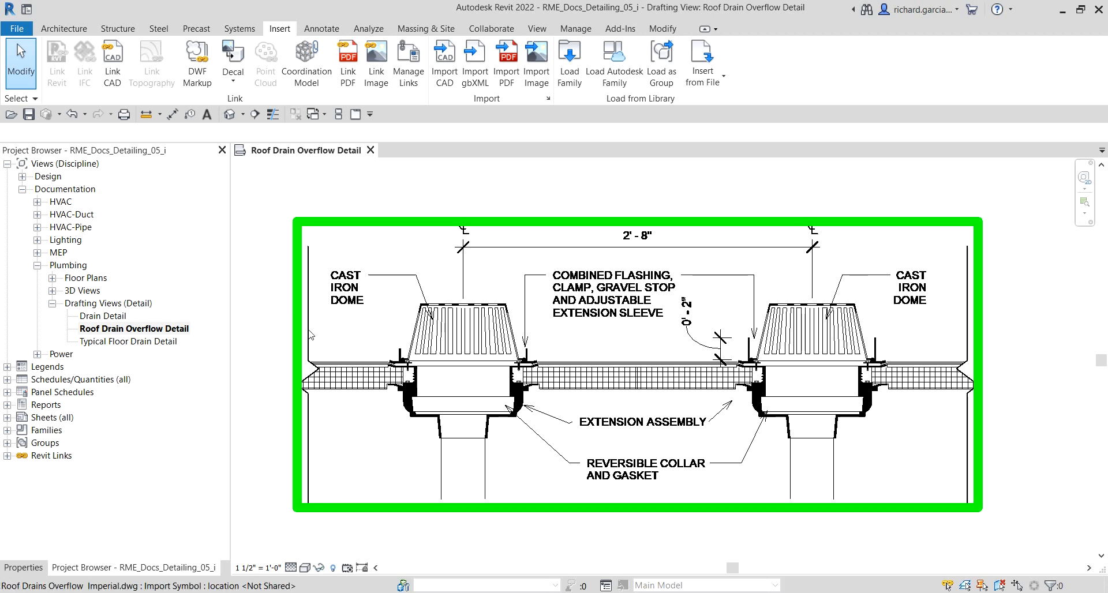
- Deselect the imported detail by clicking in empty space
{"action": "left_click", "coordinate": [1048, 405]}
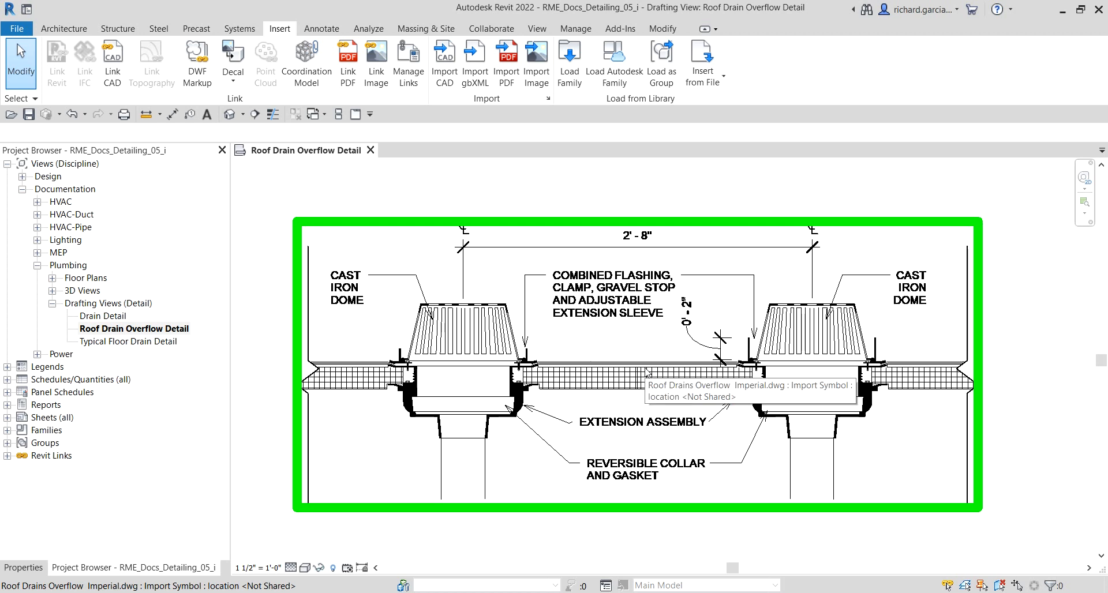
{"action": "mouse_move", "coordinate": [645, 398]}
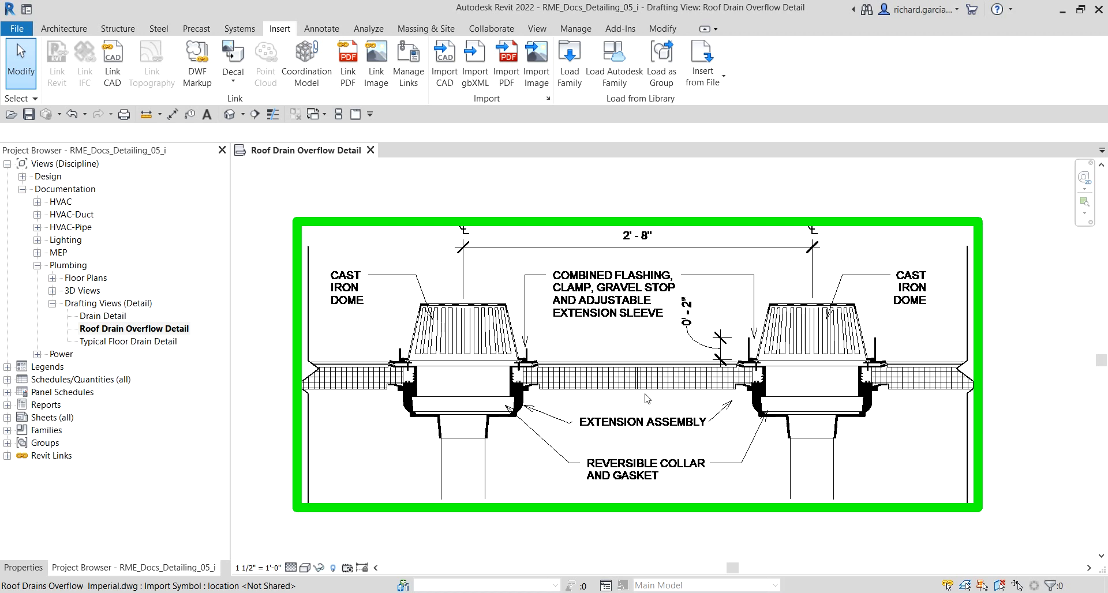
{"action": "mouse_move", "coordinate": [646, 398]}
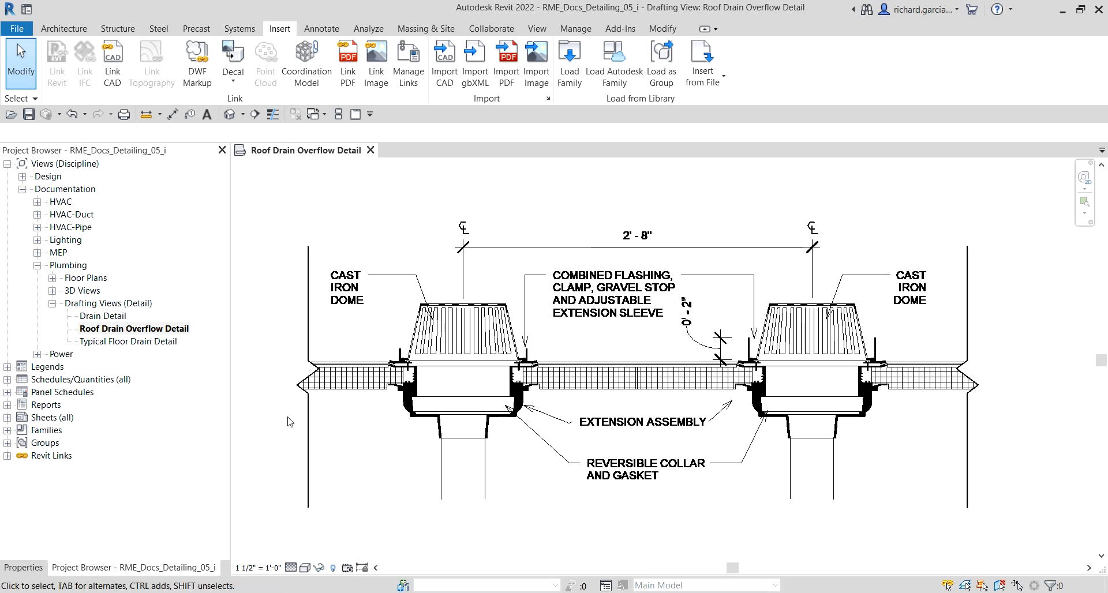
{"action": "mouse_move", "coordinate": [275, 399]}
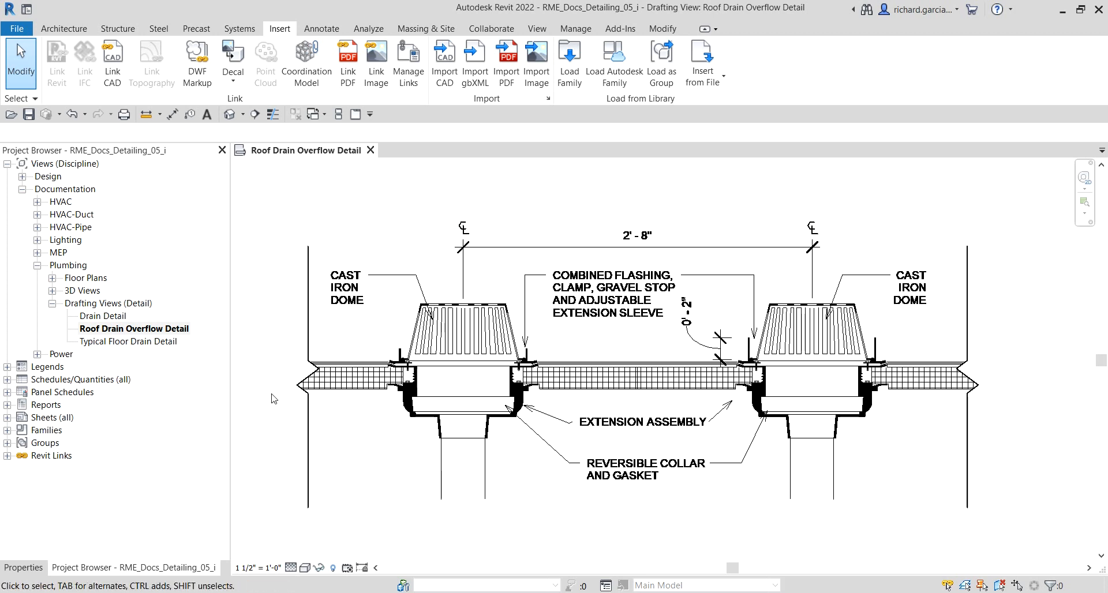
{"action": "mouse_move", "coordinate": [267, 293]}
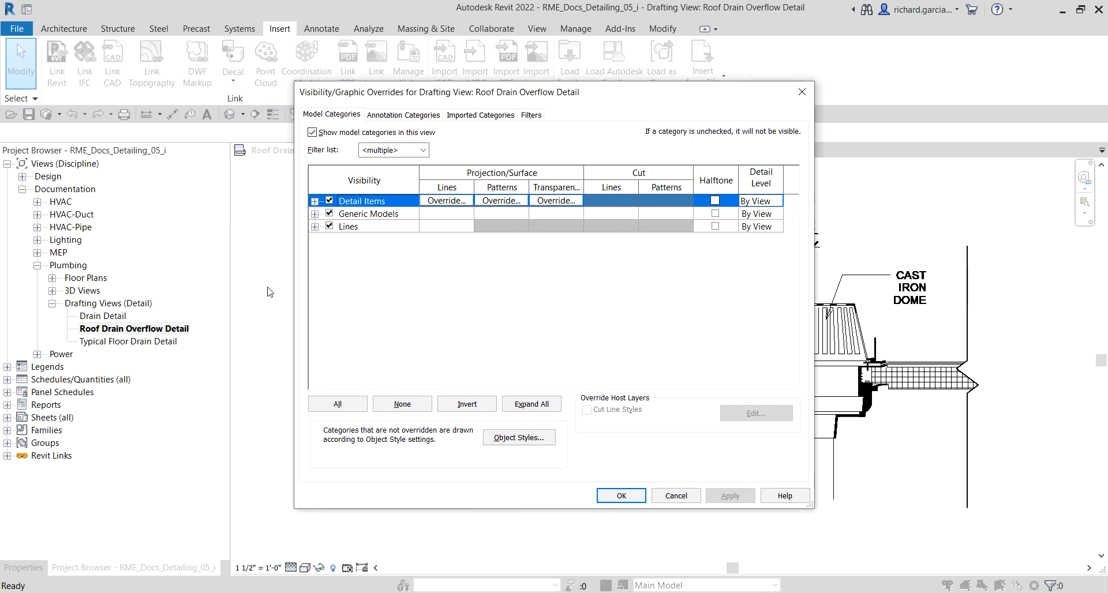
- In Imported Categories, give the A-----NPP layer a line weight override of 3
{"action": "left_click", "coordinate": [480, 114]}
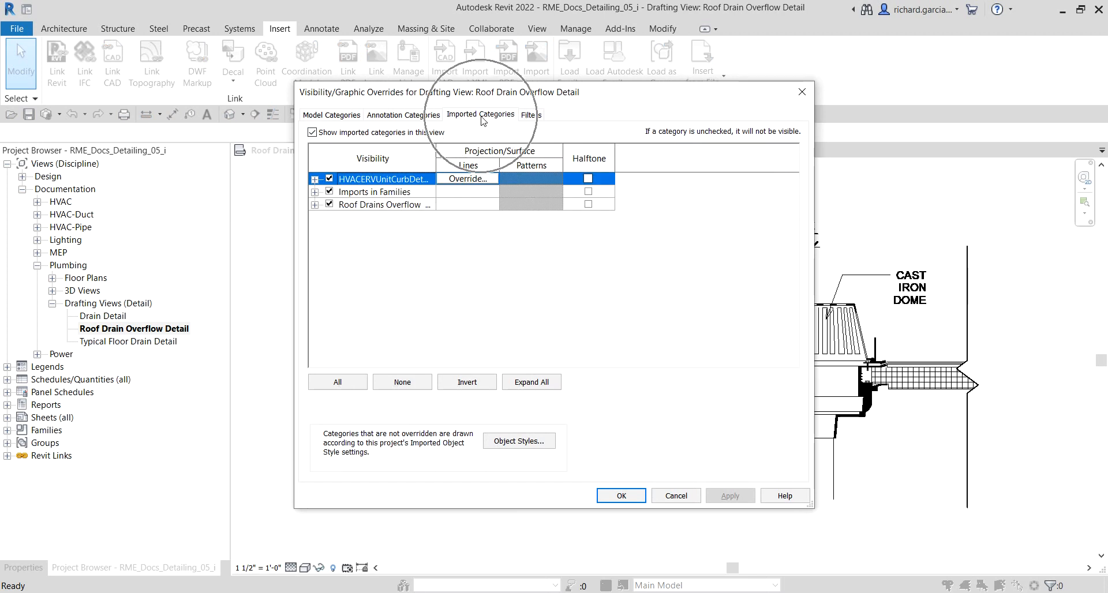
{"action": "mouse_move", "coordinate": [455, 149]}
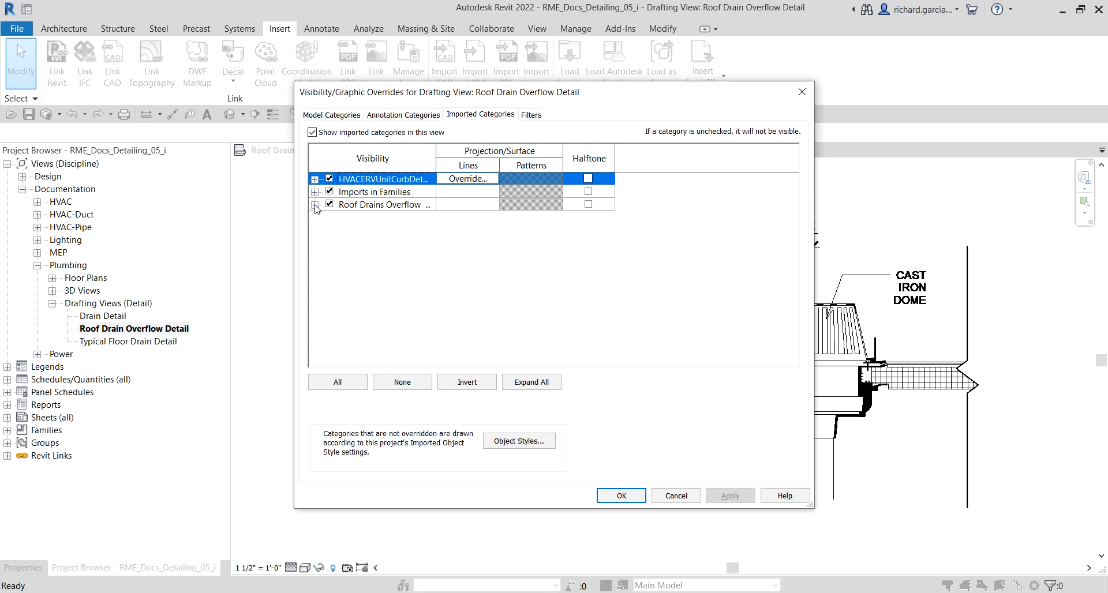
{"action": "left_click", "coordinate": [316, 204]}
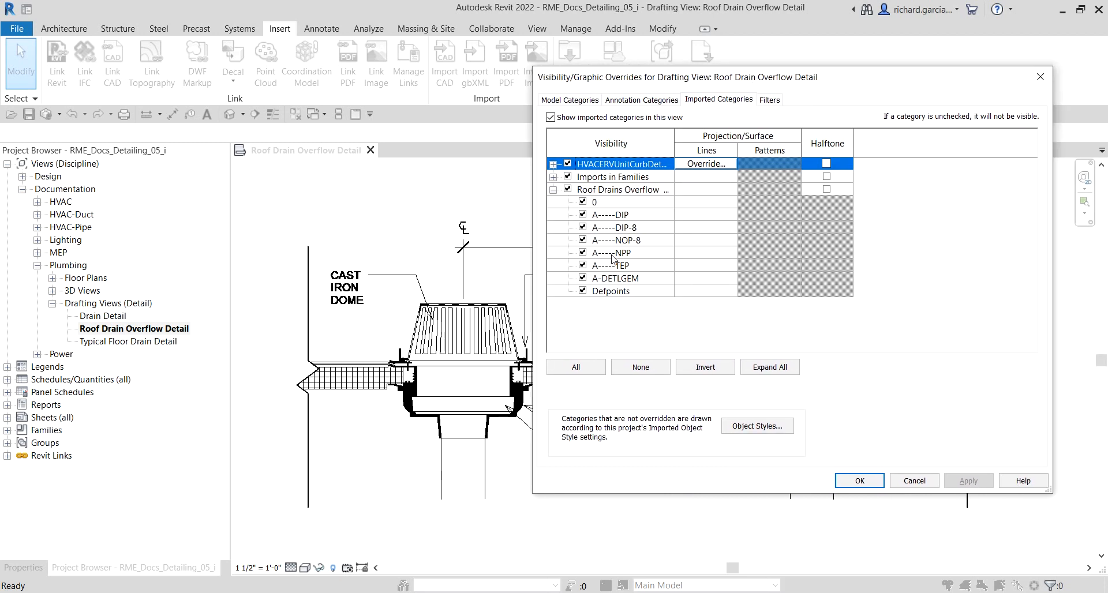
{"action": "left_click", "coordinate": [612, 252]}
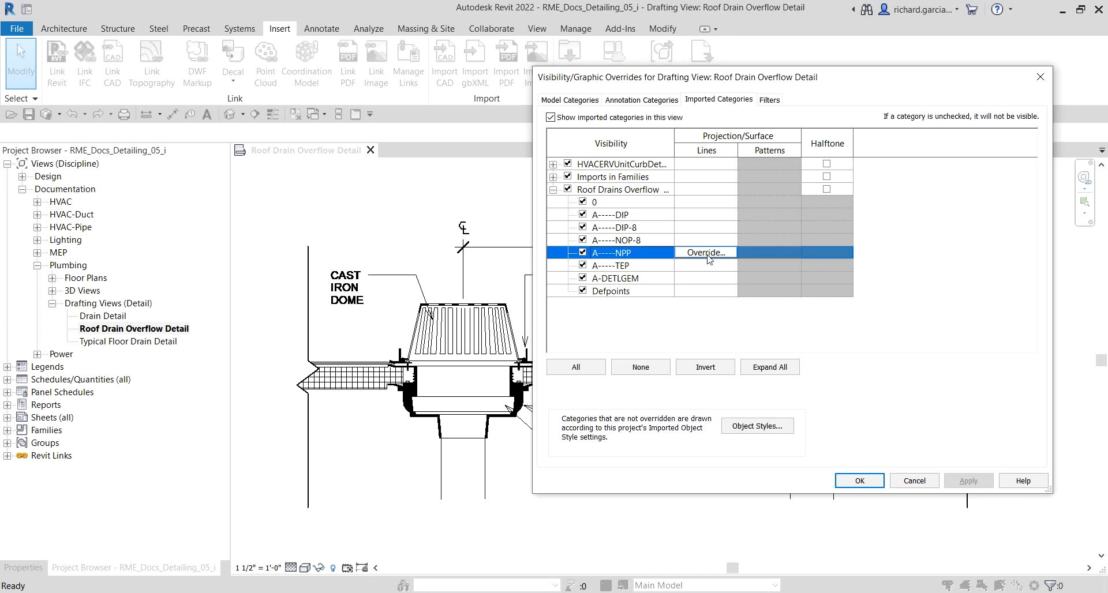
{"action": "left_click", "coordinate": [704, 252]}
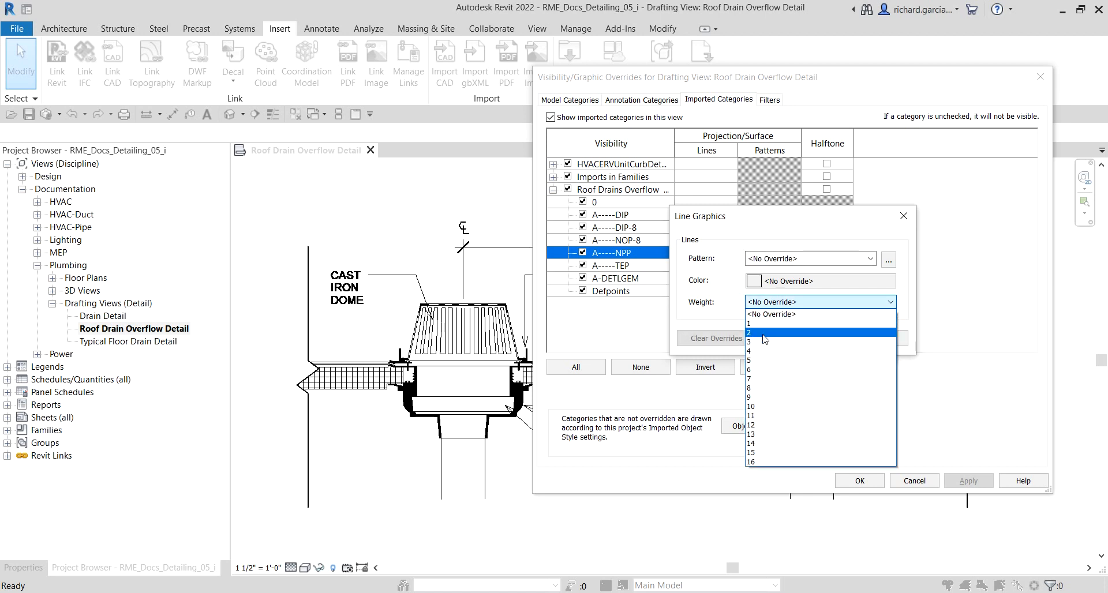
{"action": "left_click", "coordinate": [751, 342]}
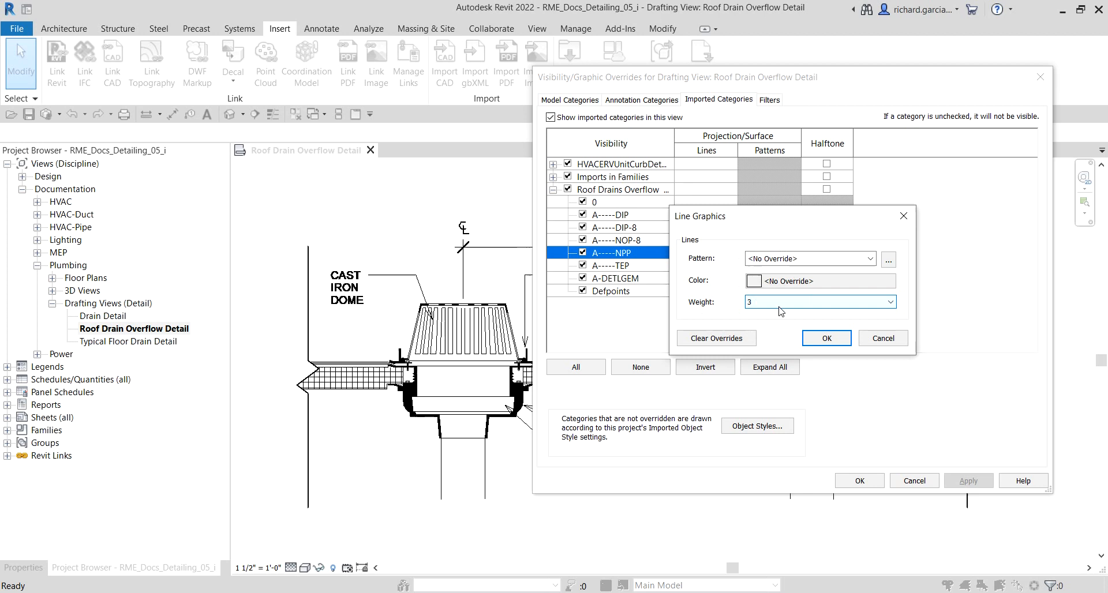
{"action": "left_click", "coordinate": [826, 337]}
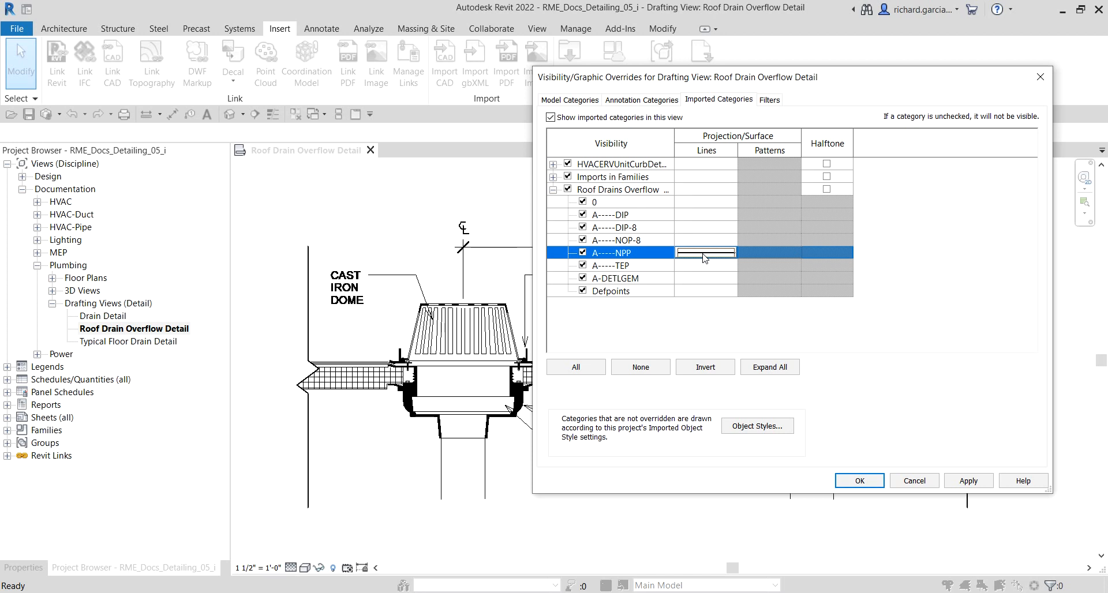
- Set the A-----NPP layer's line colour to green and apply the overrides to the view
{"action": "left_click", "coordinate": [703, 253]}
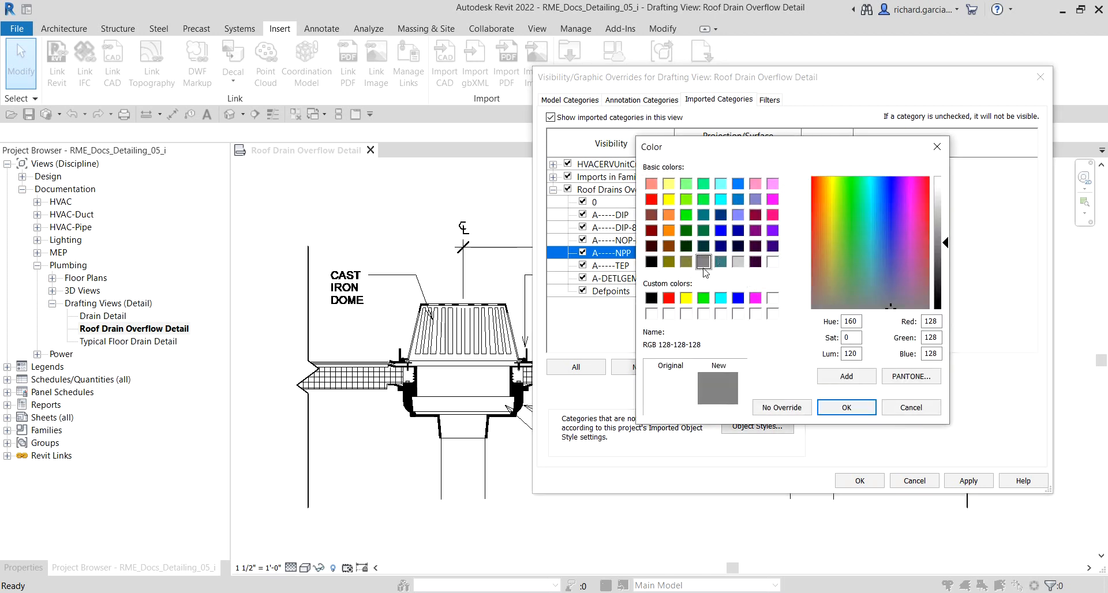
{"action": "left_click", "coordinate": [703, 297]}
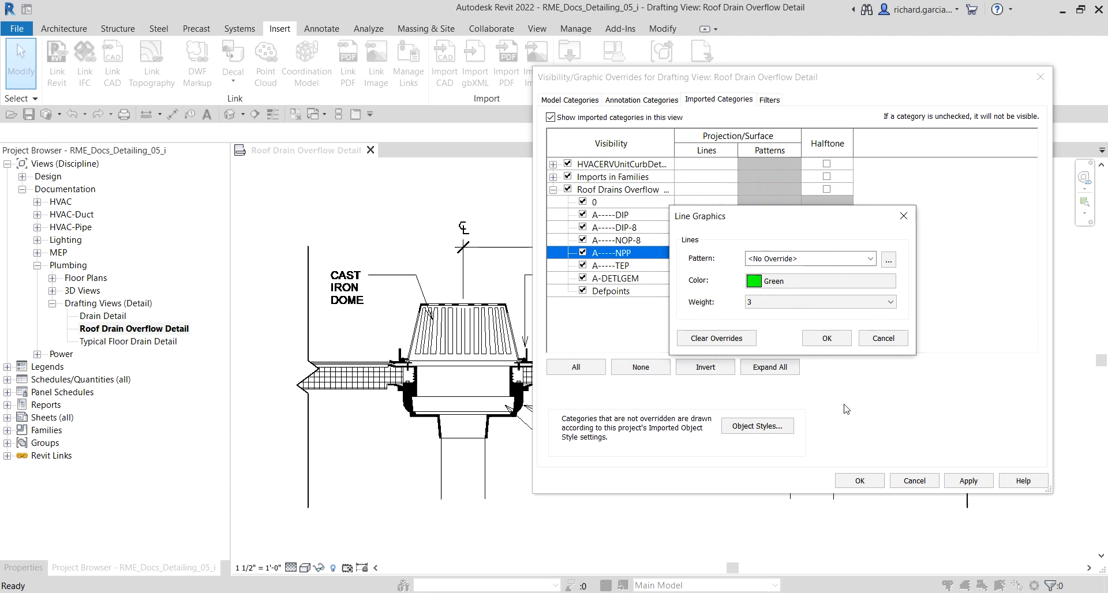
{"action": "left_click", "coordinate": [825, 339]}
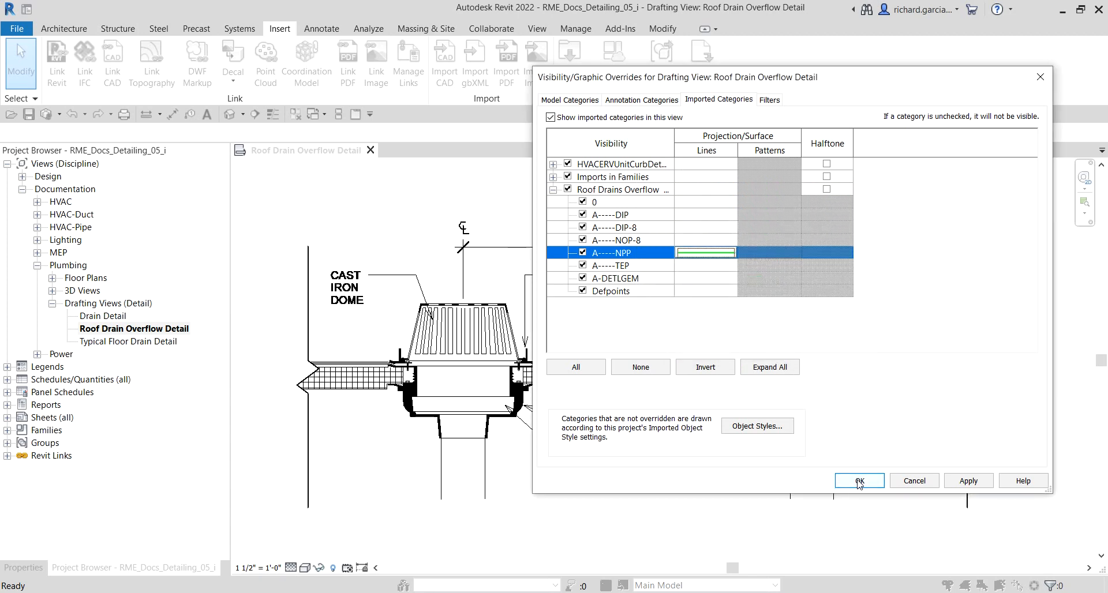
{"action": "left_click", "coordinate": [859, 480]}
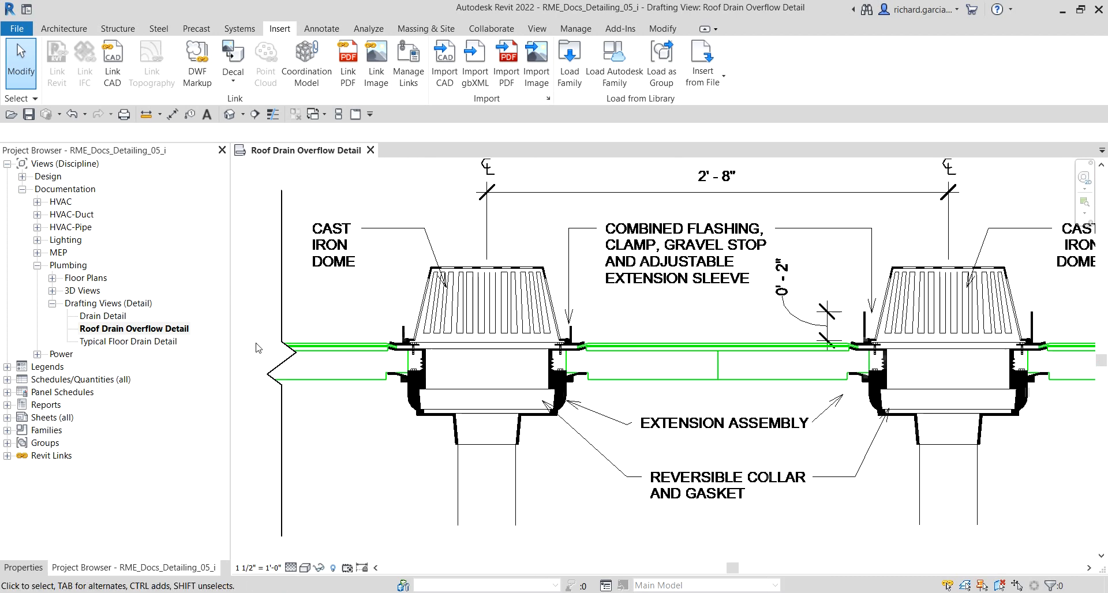
- Pick sheet P103 - Plumbing Part Plans & Details in the Project Browser sheet list
{"action": "scroll", "scroll_direction": "down", "scroll_amount": 3}
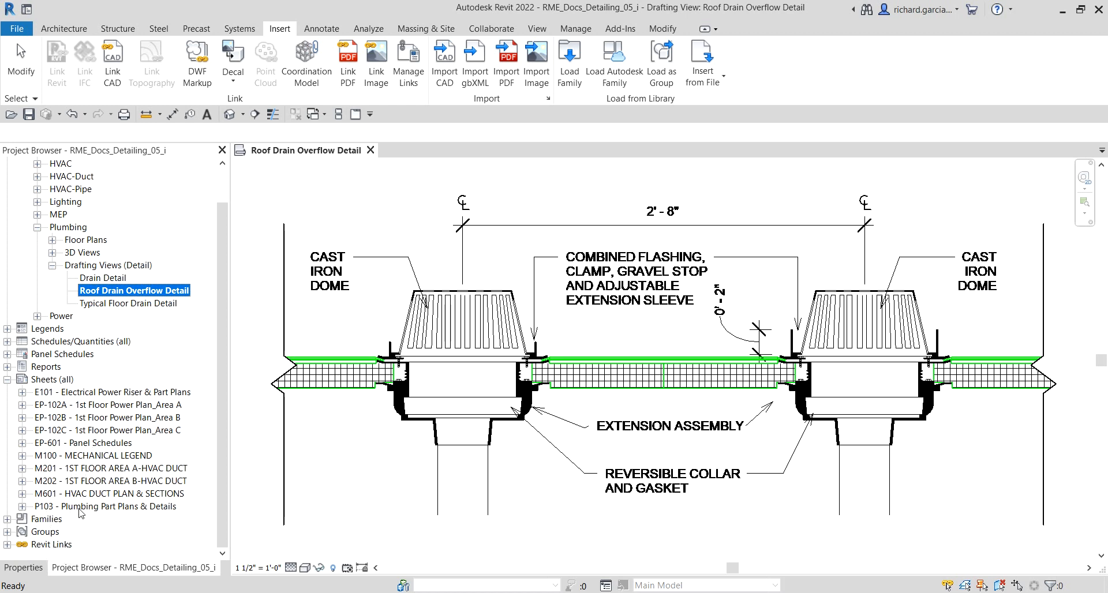
{"action": "left_click", "coordinate": [105, 507]}
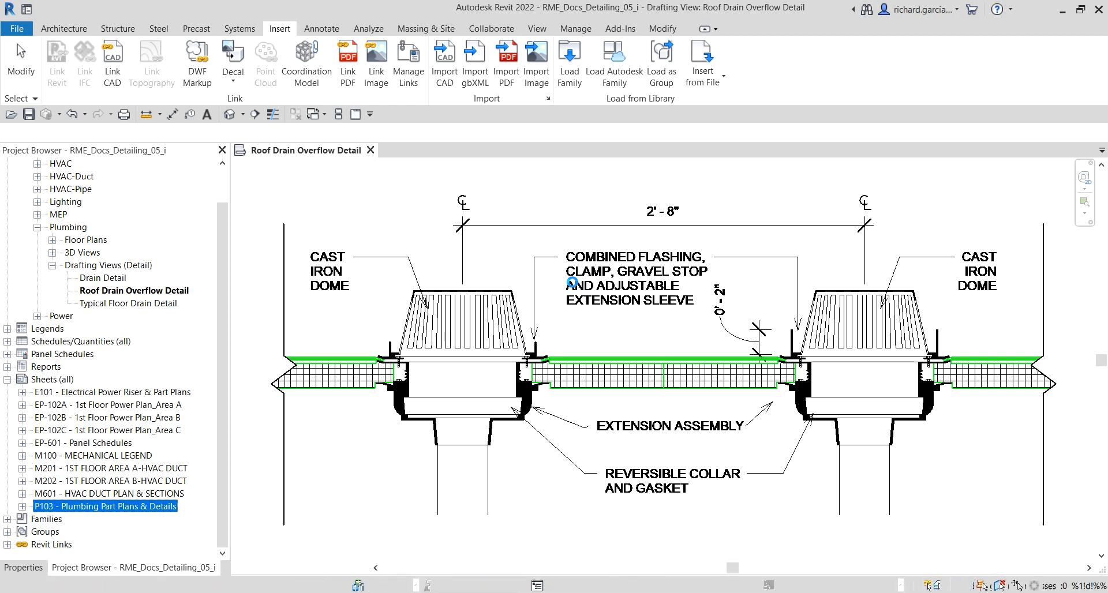
- Place the Roof Drain Overflow Detail on sheet P103 right of the floor drain detail and select its viewport
{"action": "double_click", "coordinate": [105, 506]}
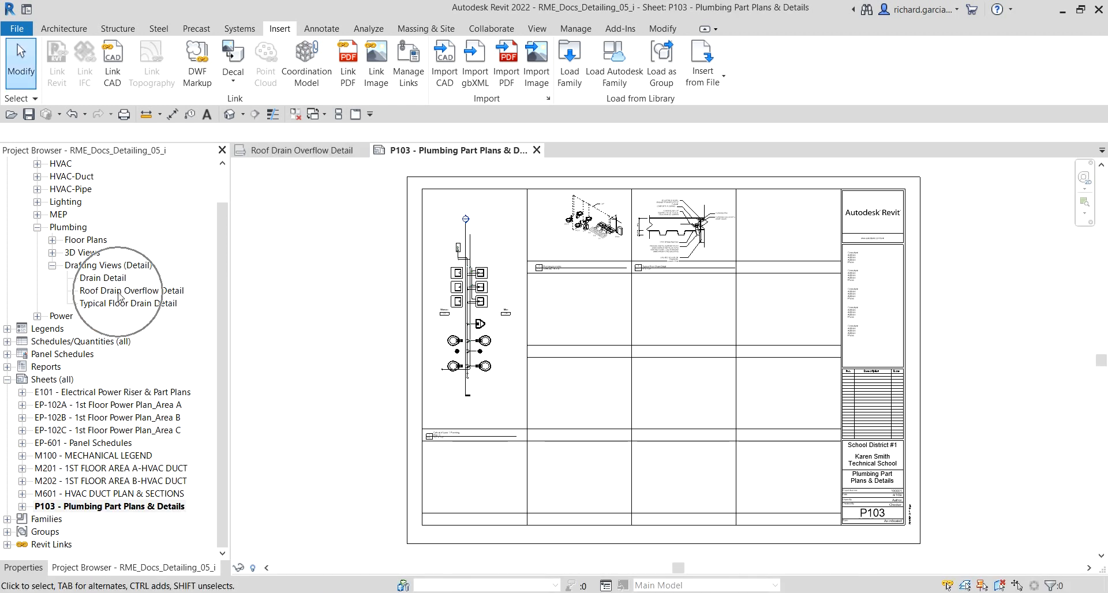
{"action": "left_click", "coordinate": [130, 289]}
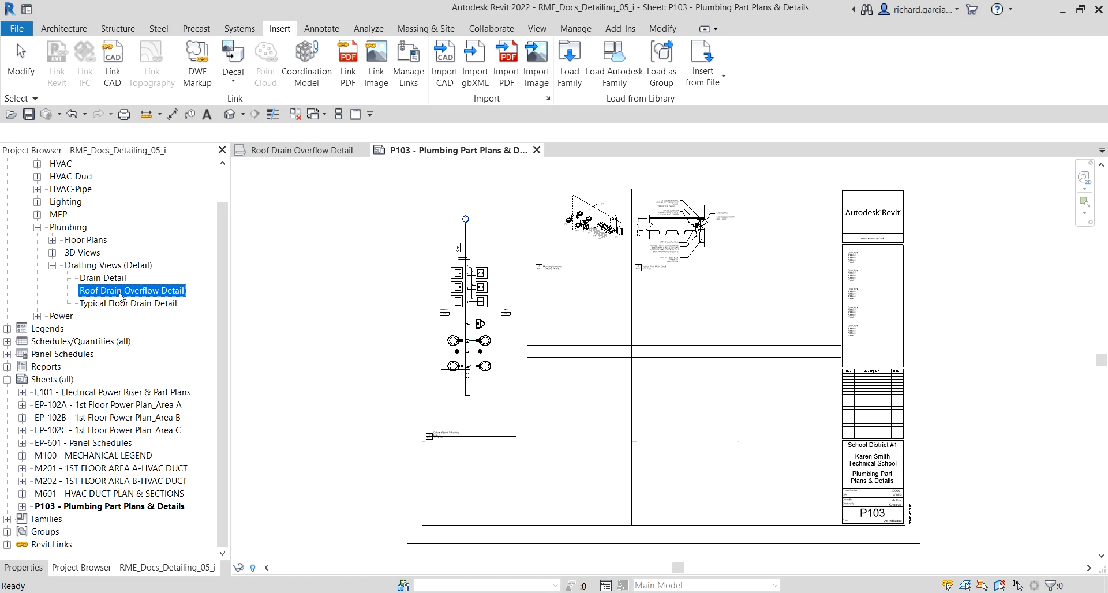
{"action": "mouse_move", "coordinate": [775, 239]}
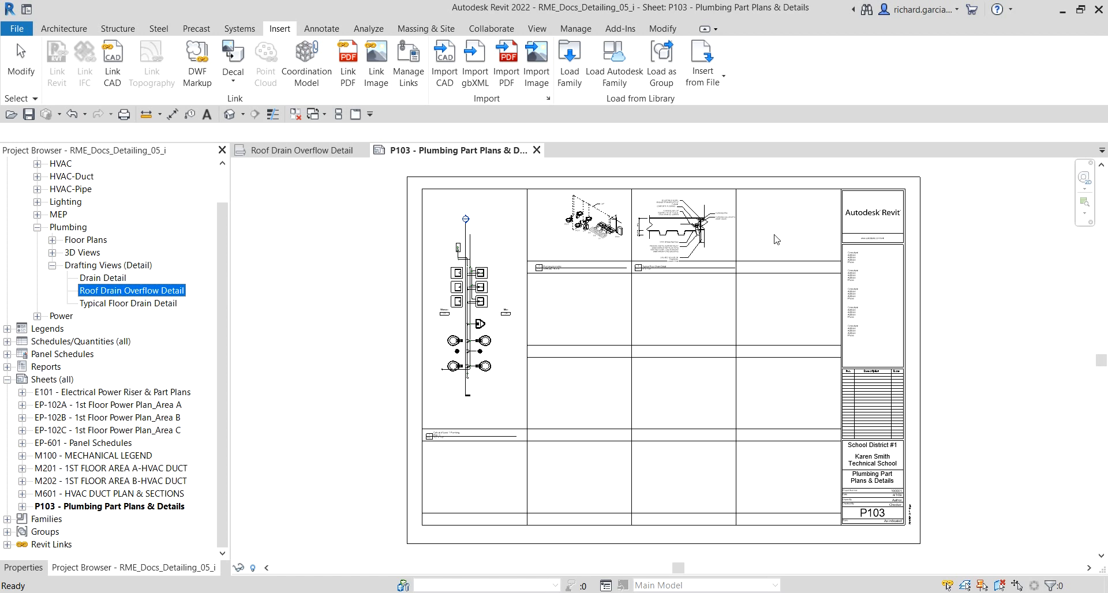
{"action": "left_click", "coordinate": [714, 277]}
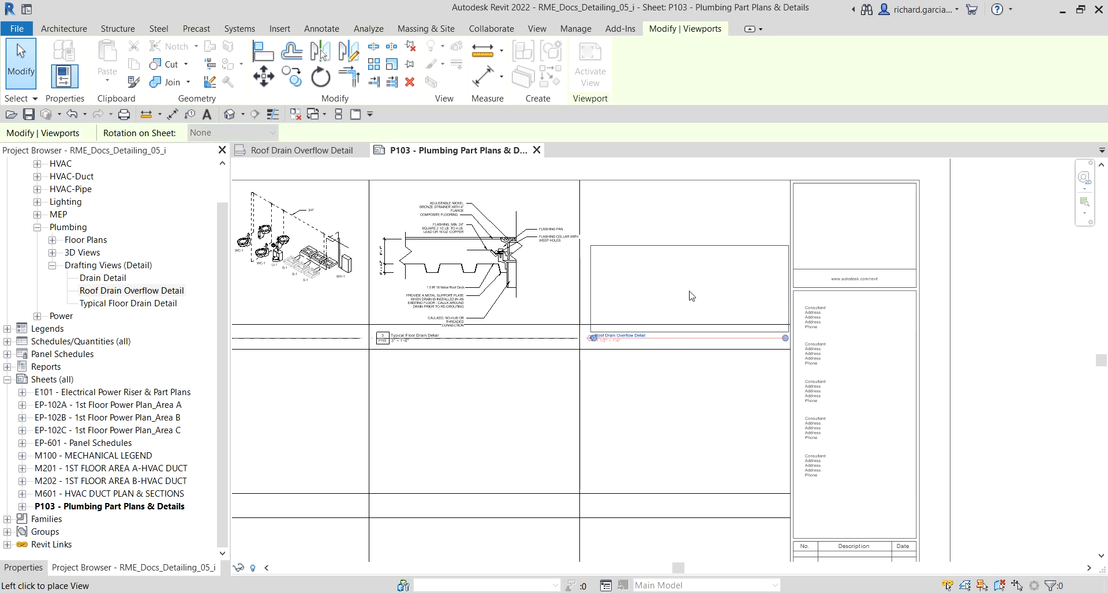
{"action": "left_click", "coordinate": [686, 285]}
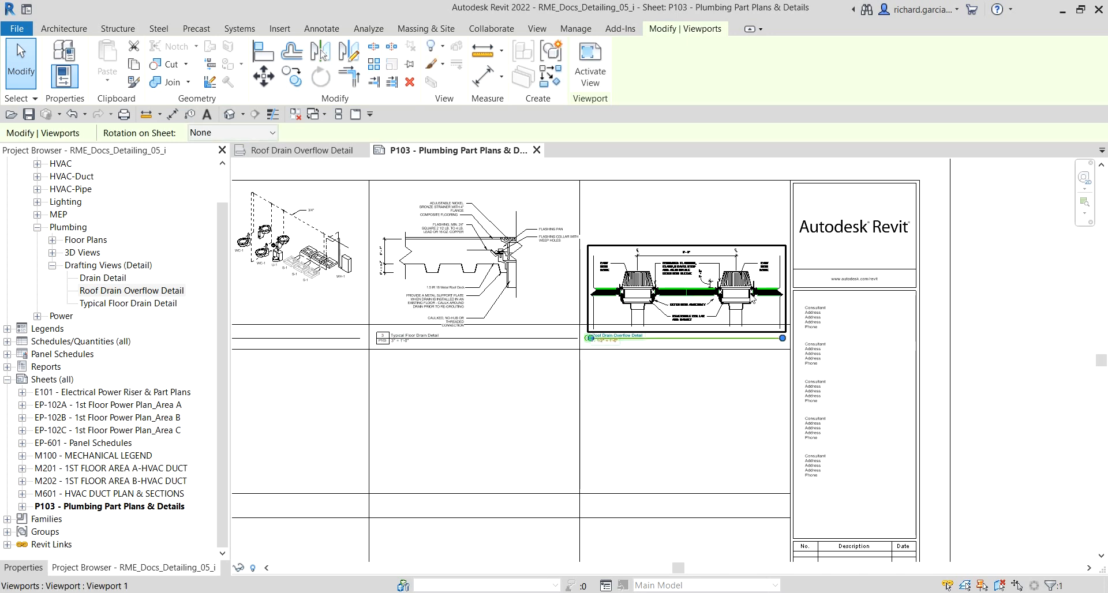
{"action": "left_click", "coordinate": [279, 28]}
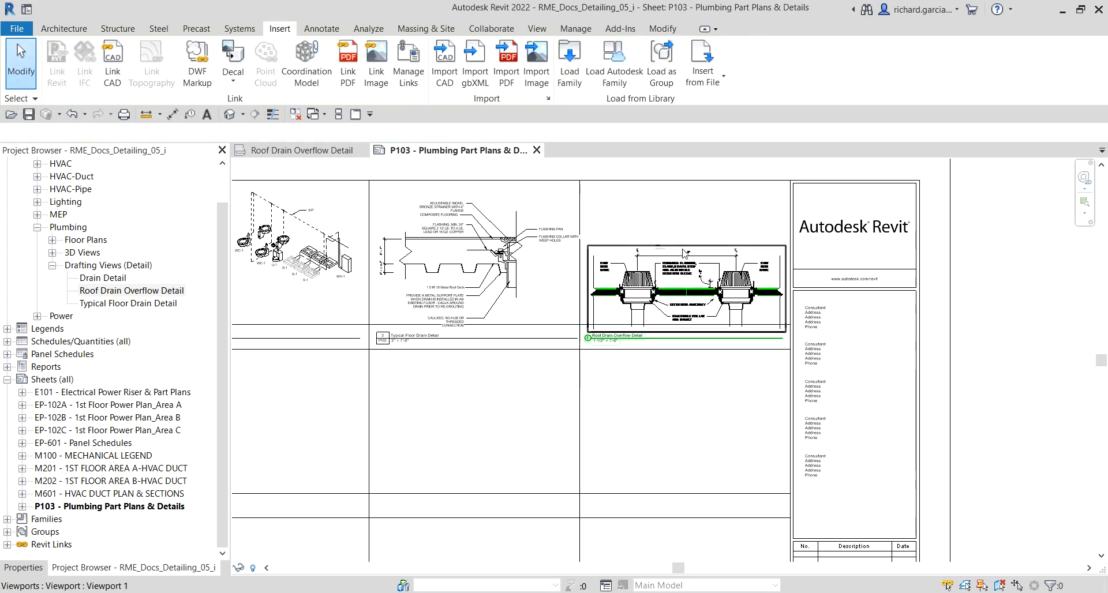
{"action": "left_click", "coordinate": [685, 289]}
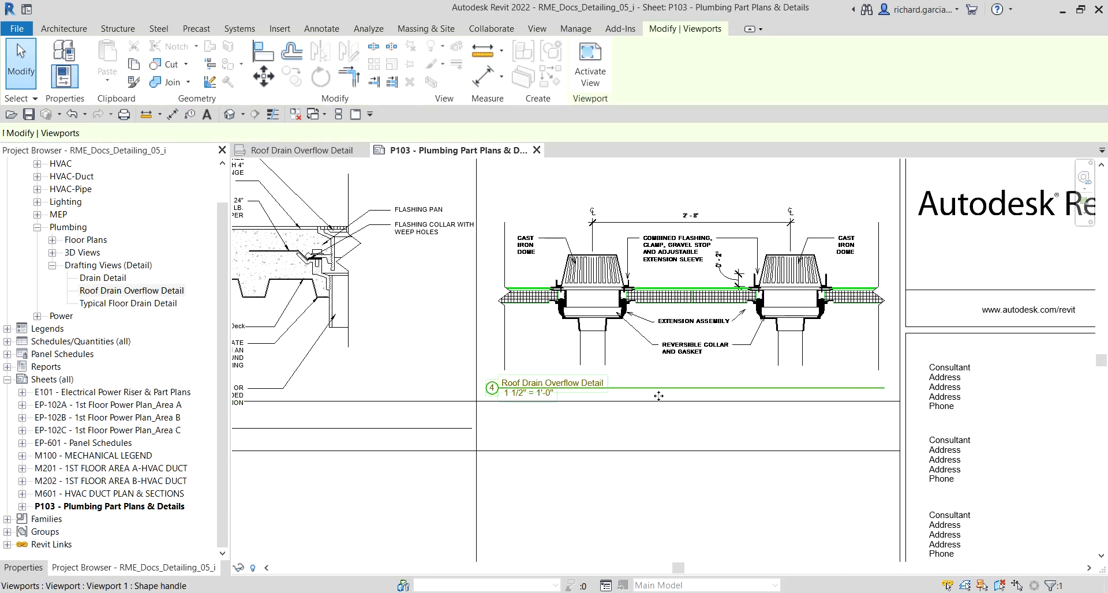
- Move the viewport title lower and change its type to Viewport Square Typ
{"action": "left_click_drag", "start_coordinate": [659, 396], "coordinate": [662, 422]}
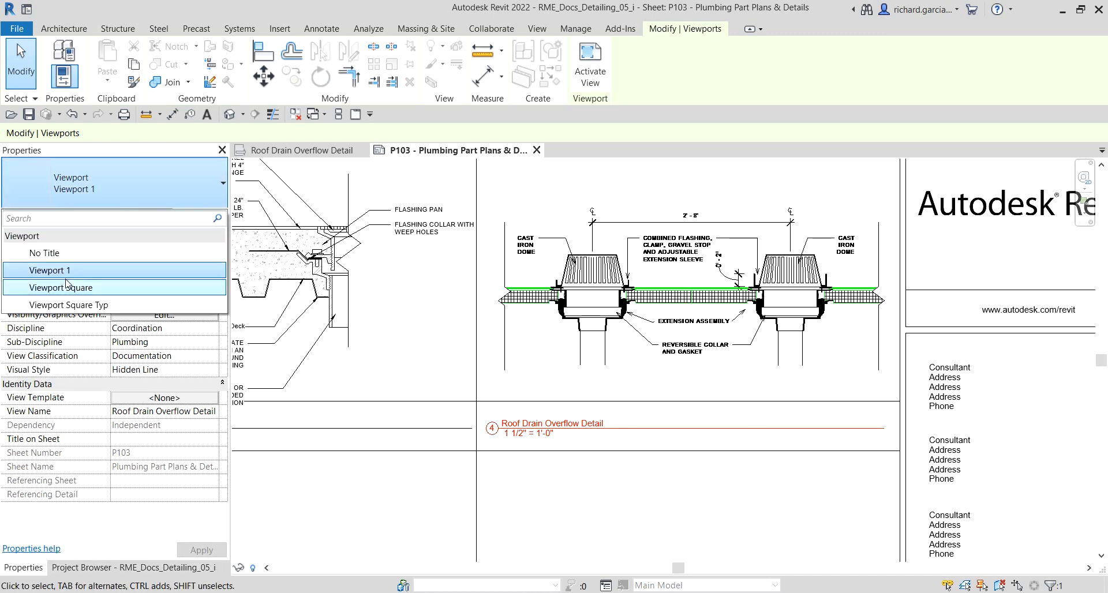
{"action": "left_click", "coordinate": [65, 287]}
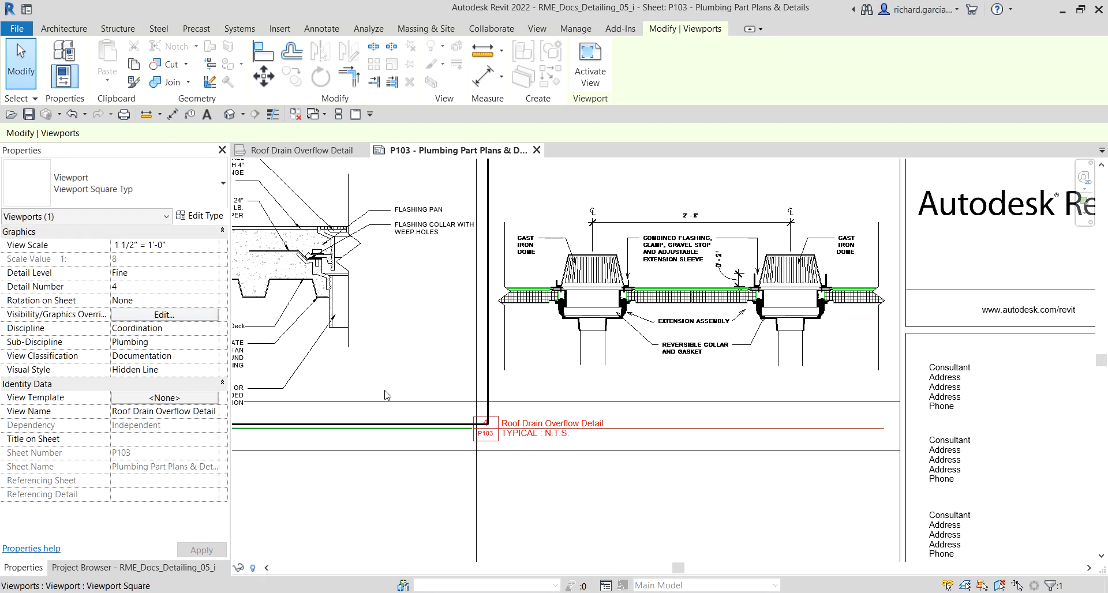